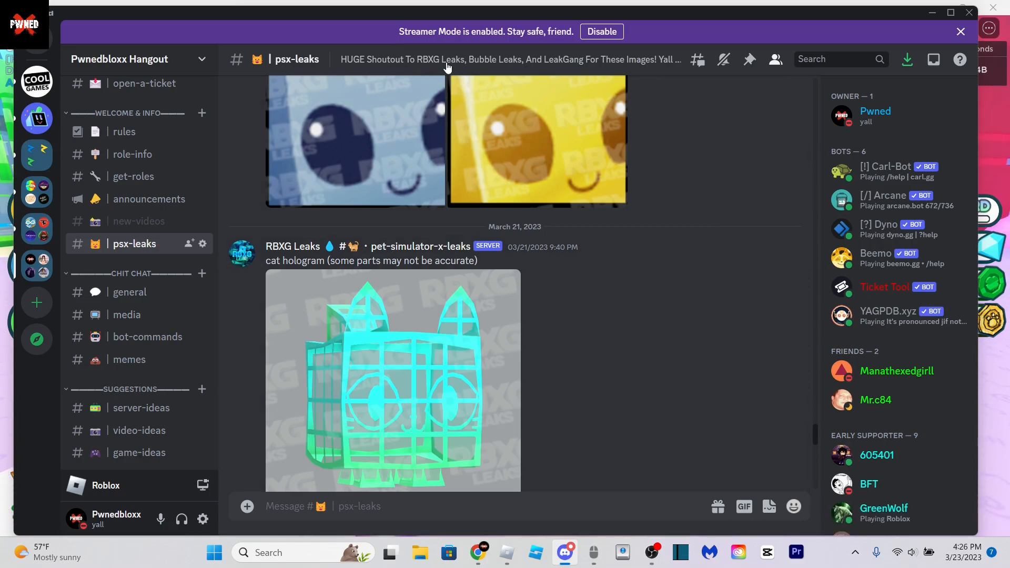
pyautogui.moveTo(504, 193)
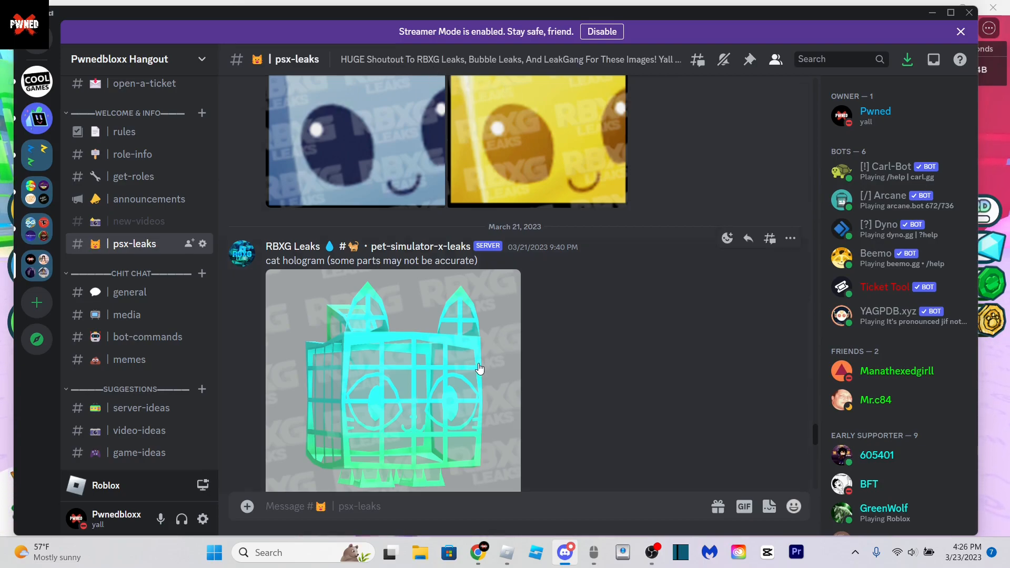
pyautogui.moveTo(524, 392)
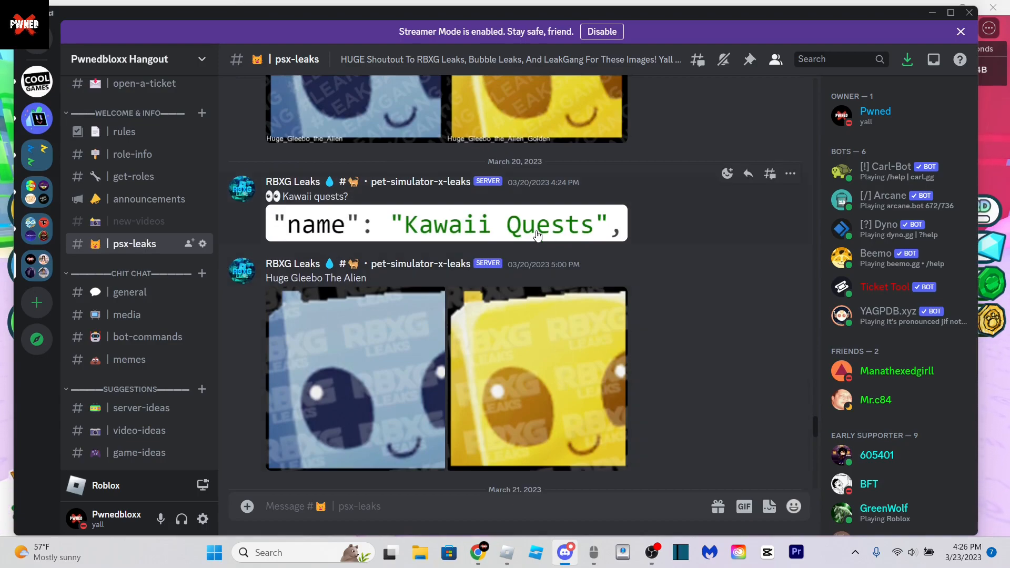
# - Scroll down psx-leaks to the Kawaii Dojo and Kawaii Alley Minigame areas post
pyautogui.scroll(-3)
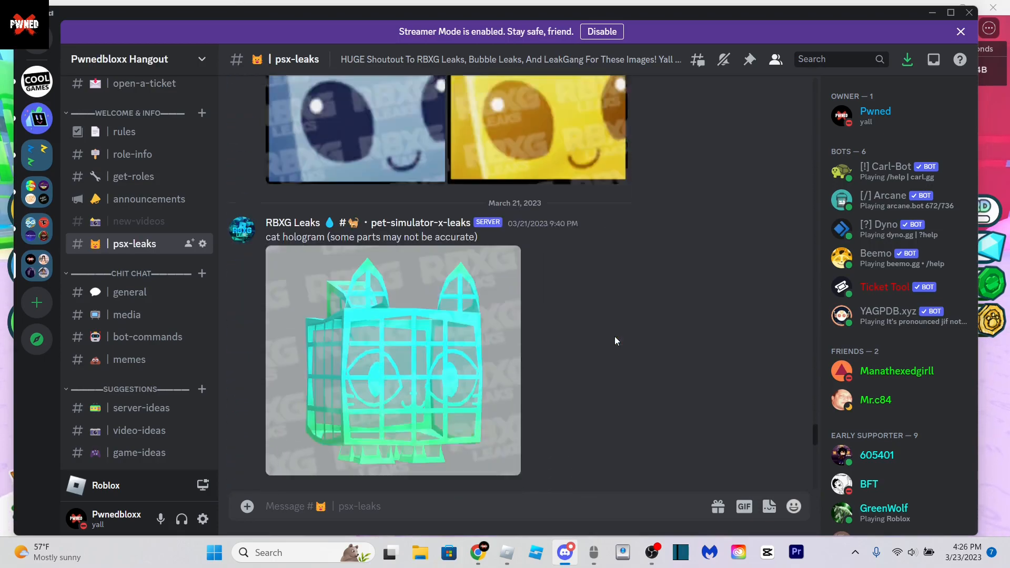
pyautogui.scroll(-3)
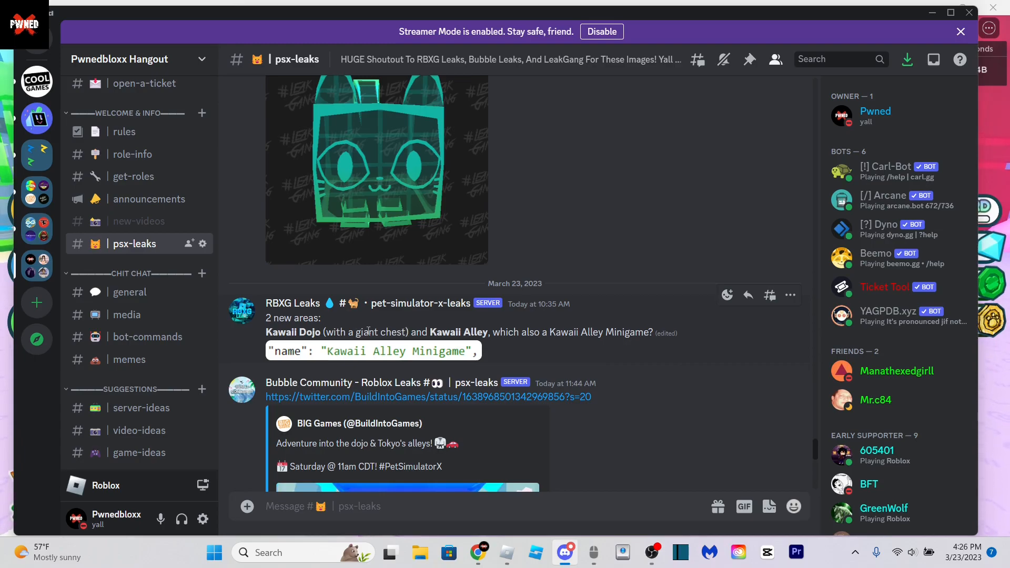
pyautogui.moveTo(382, 325)
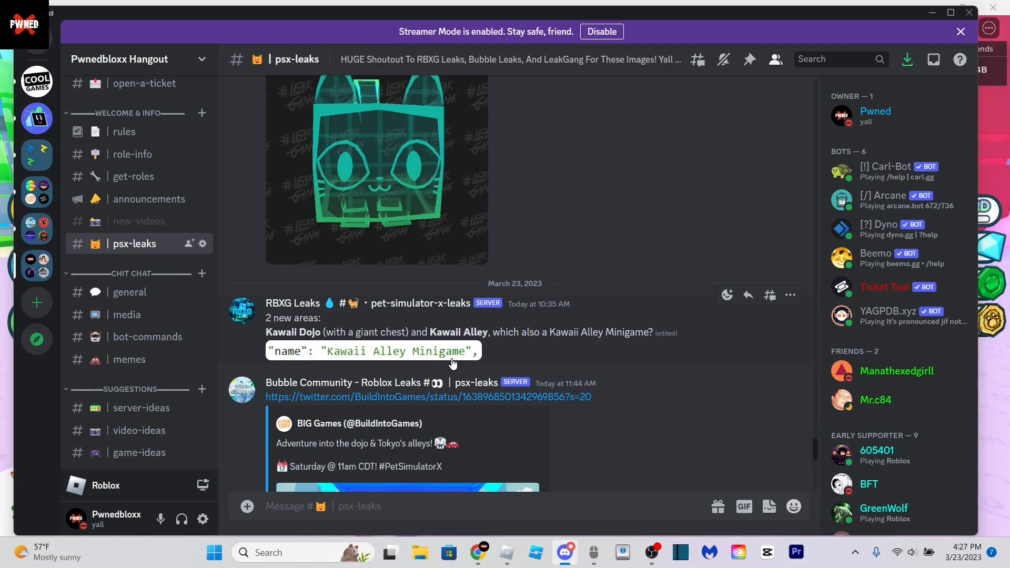
pyautogui.moveTo(451, 357)
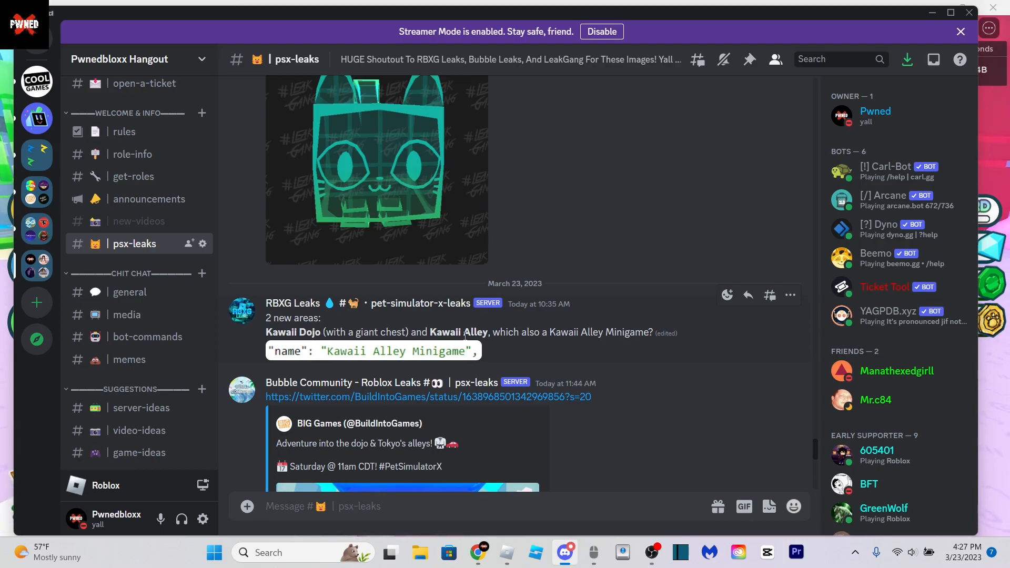
pyautogui.moveTo(452, 349)
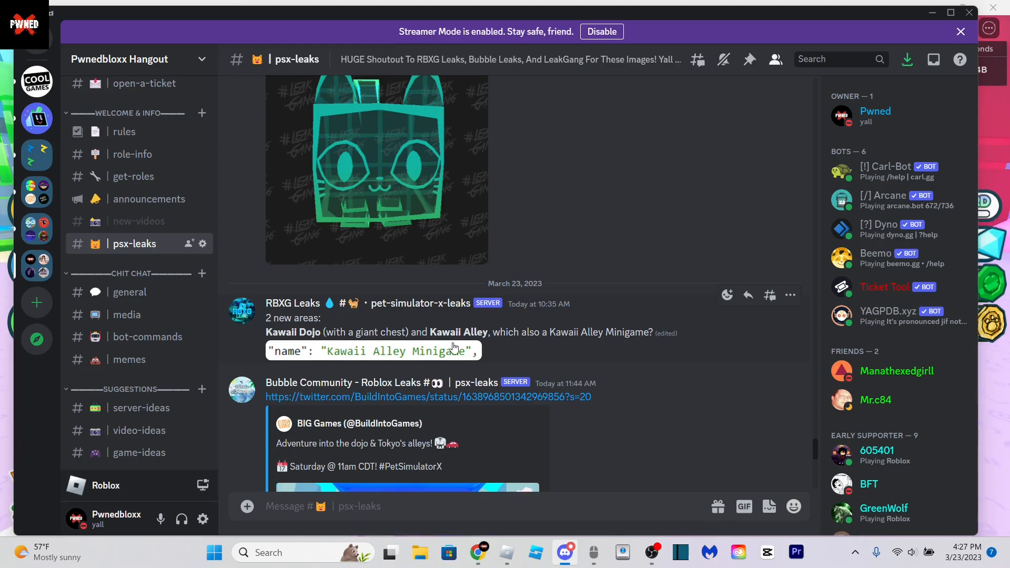
# - Enlarge the dojo building image from the BIG Games tweet embed
pyautogui.scroll(-3)
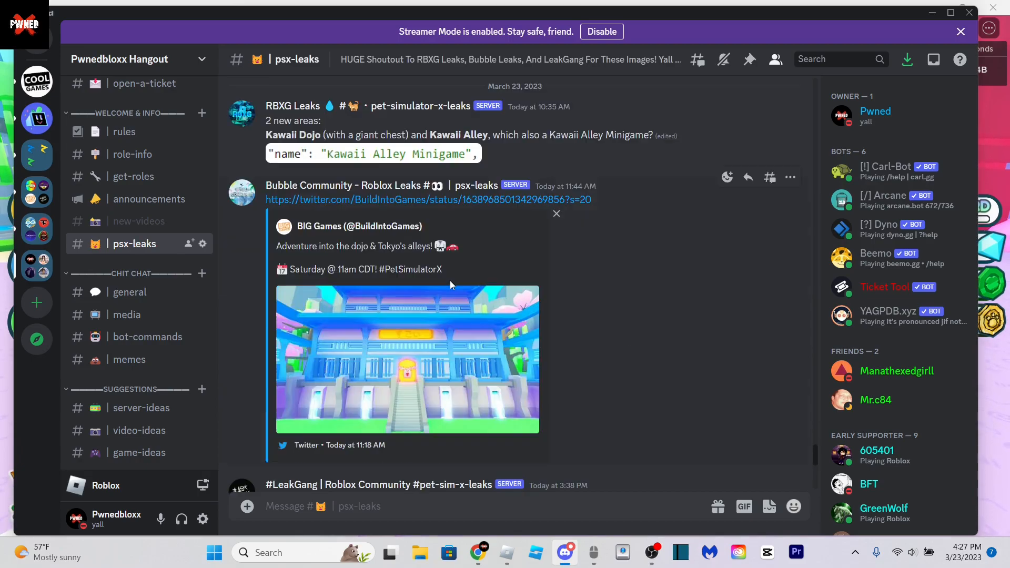
pyautogui.moveTo(443, 294)
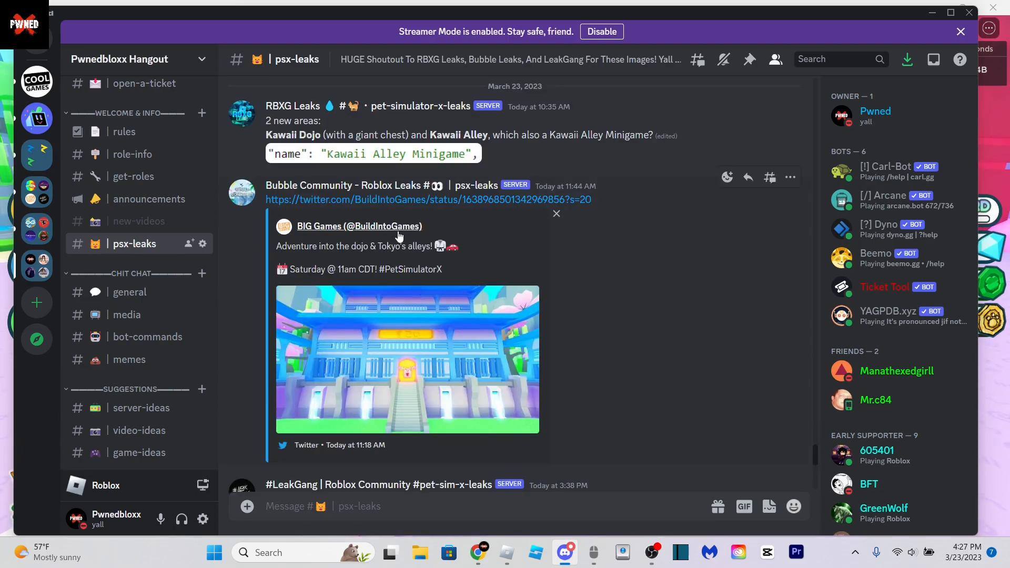
pyautogui.click(406, 360)
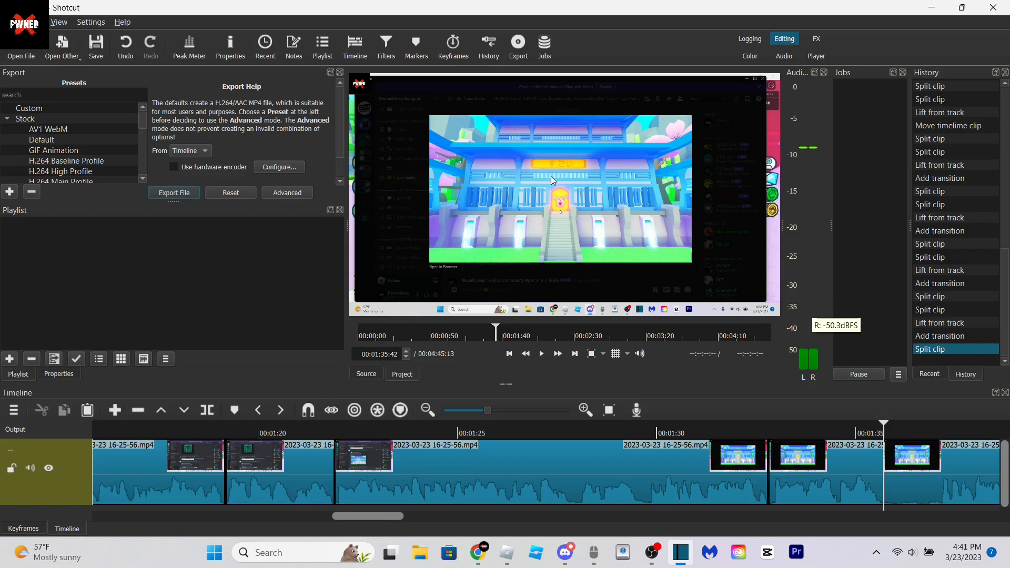
pyautogui.moveTo(680, 267)
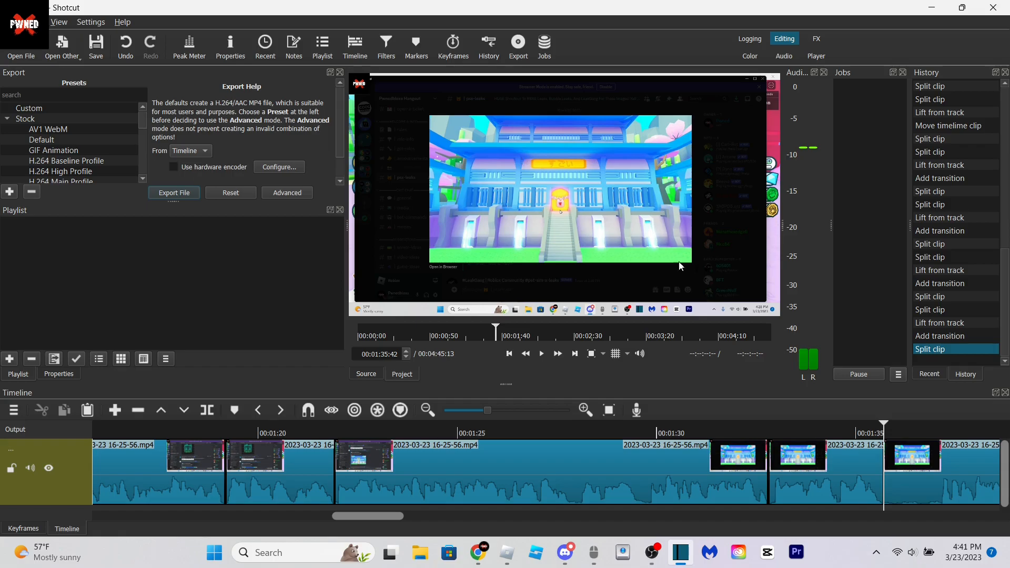
pyautogui.moveTo(664, 224)
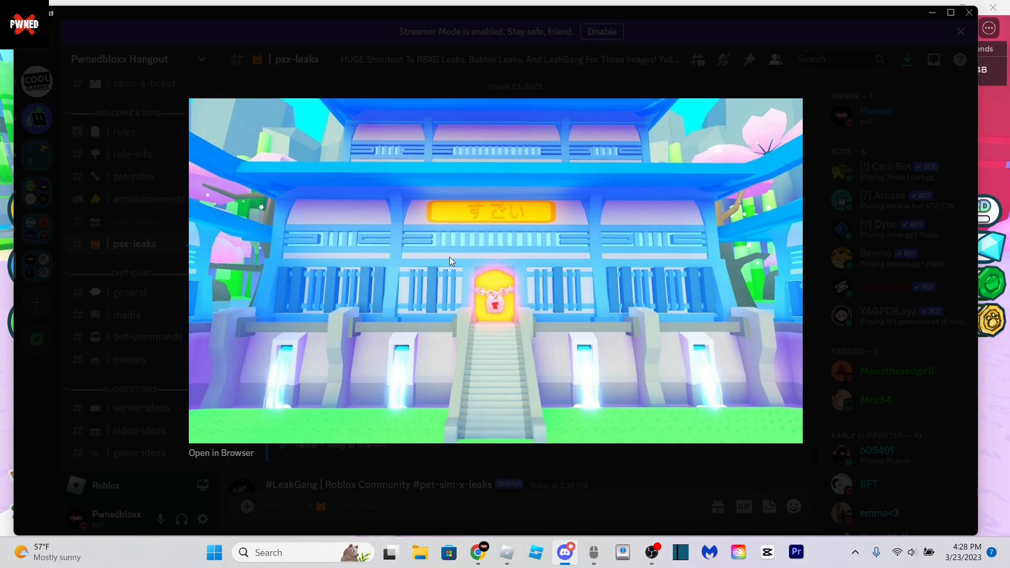
pyautogui.moveTo(378, 224)
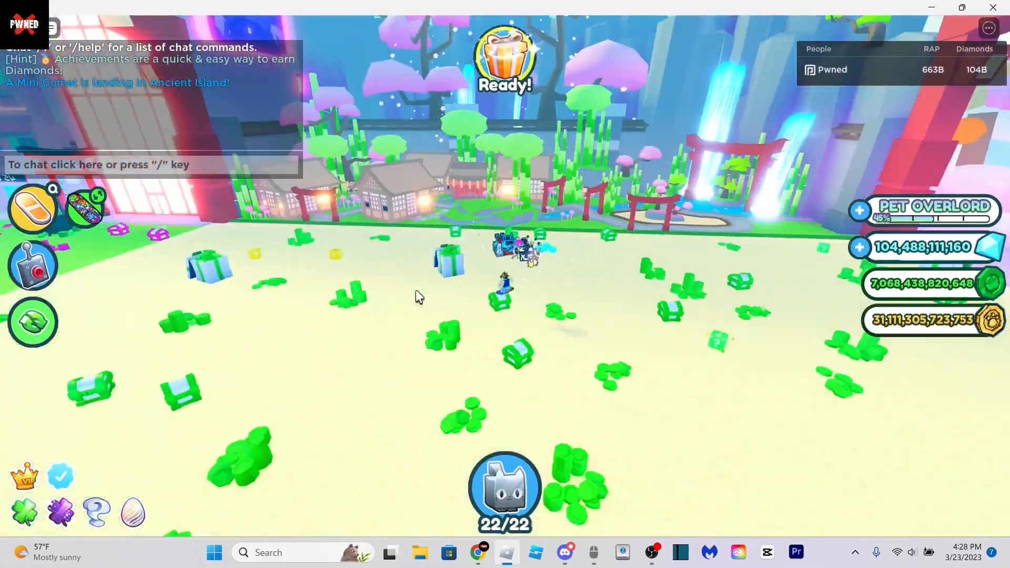
# - Switch from Roblox back to Discord at the Hologram Tiger leak post
pyautogui.click(565, 552)
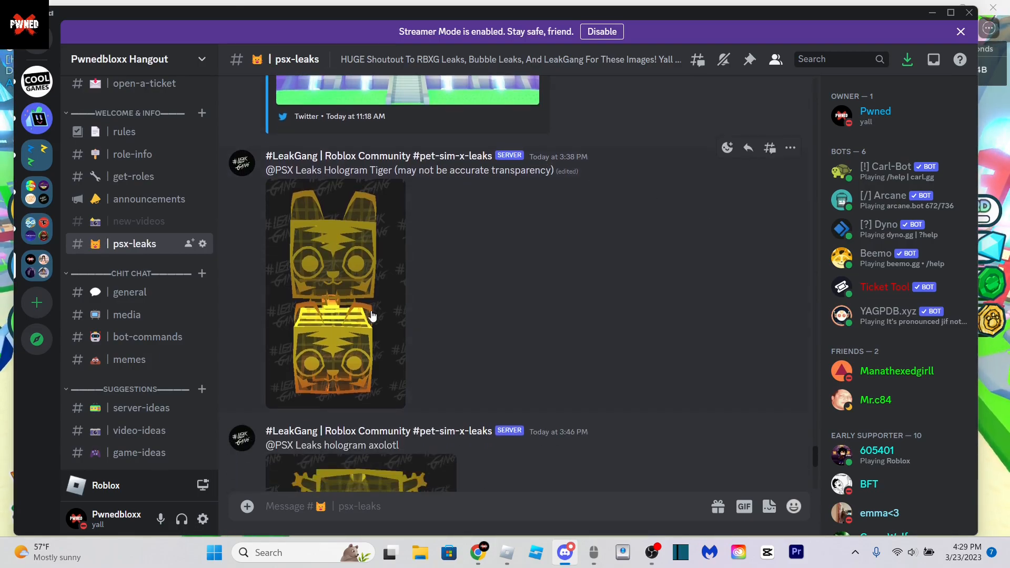
# - Scroll past the hologram axolotl and shark posts and enlarge the combined six-pet hologram image
pyautogui.scroll(-3)
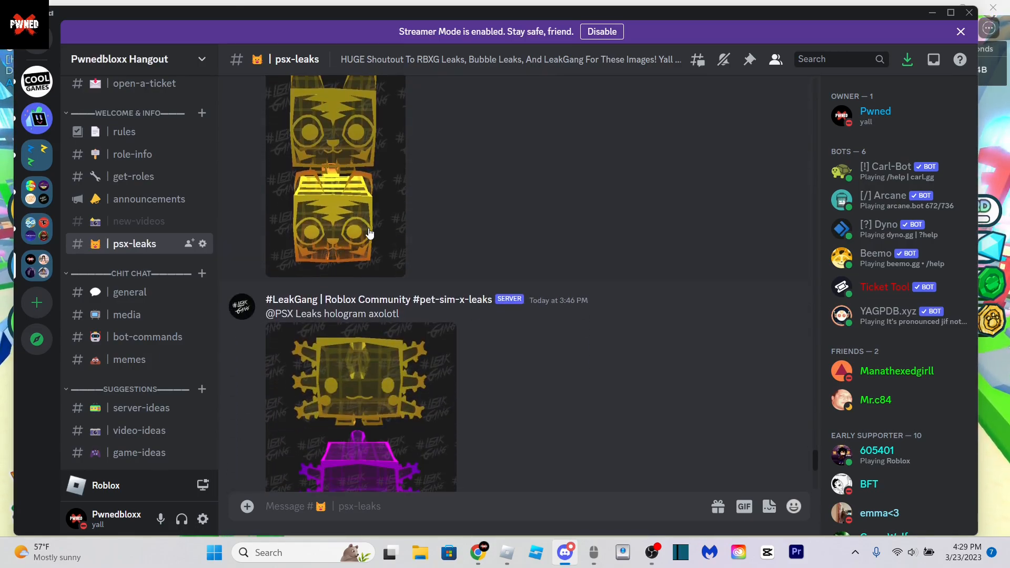
pyautogui.click(335, 177)
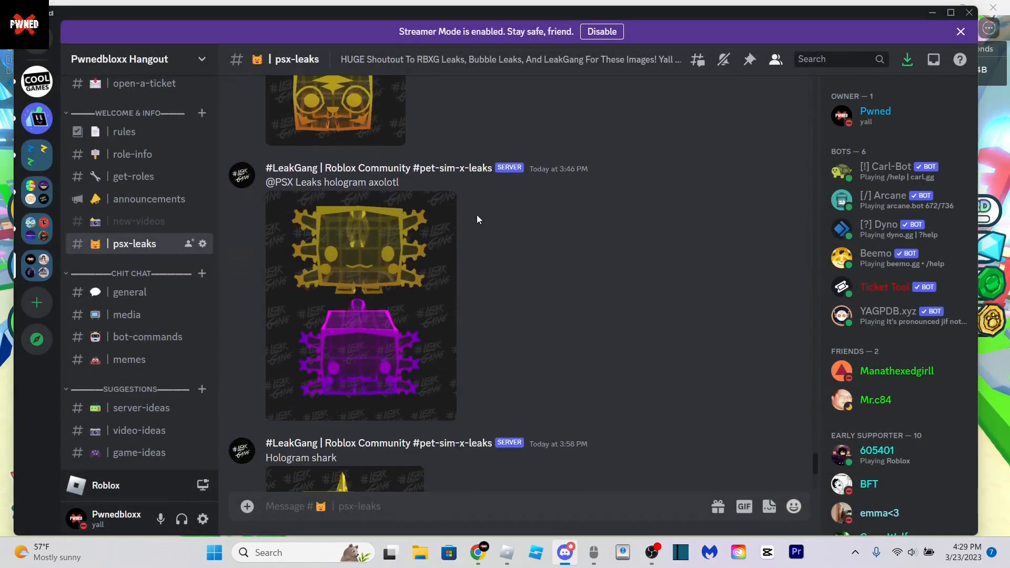
pyautogui.scroll(-3)
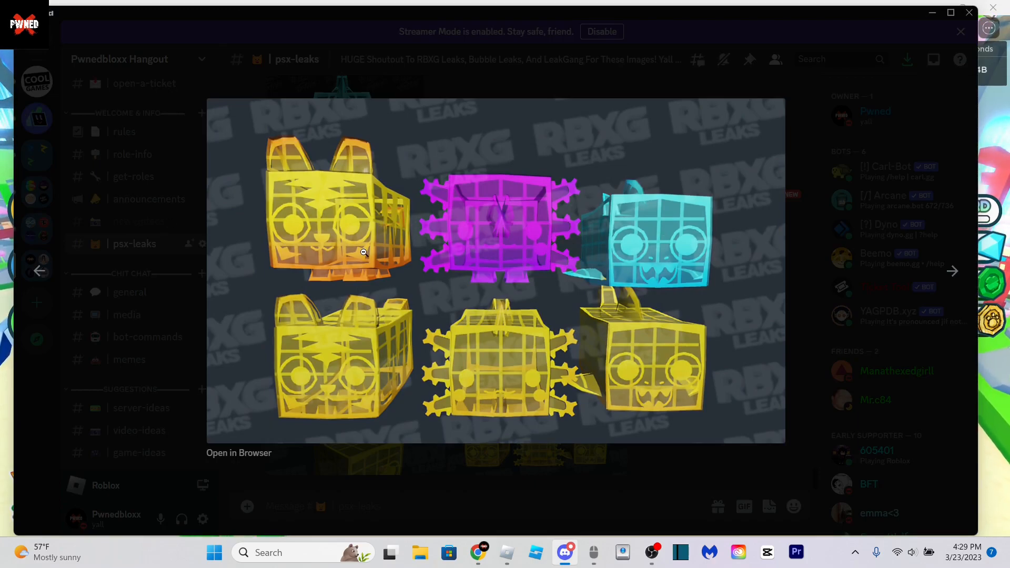
pyautogui.moveTo(550, 330)
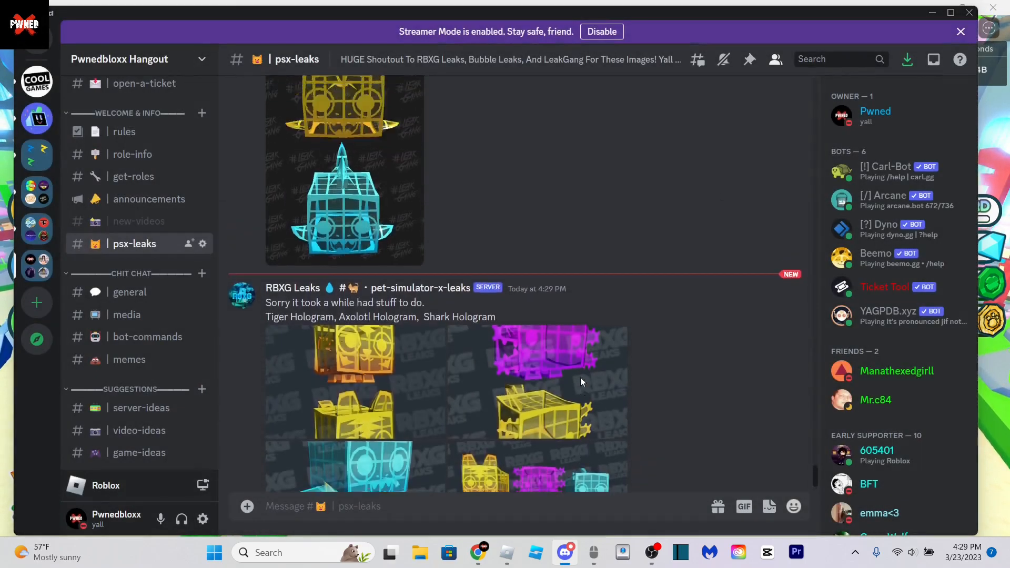
# - Leave the enlarged picture and scroll the channel back to the hologram tiger and axolotl posts
pyautogui.scroll(-3)
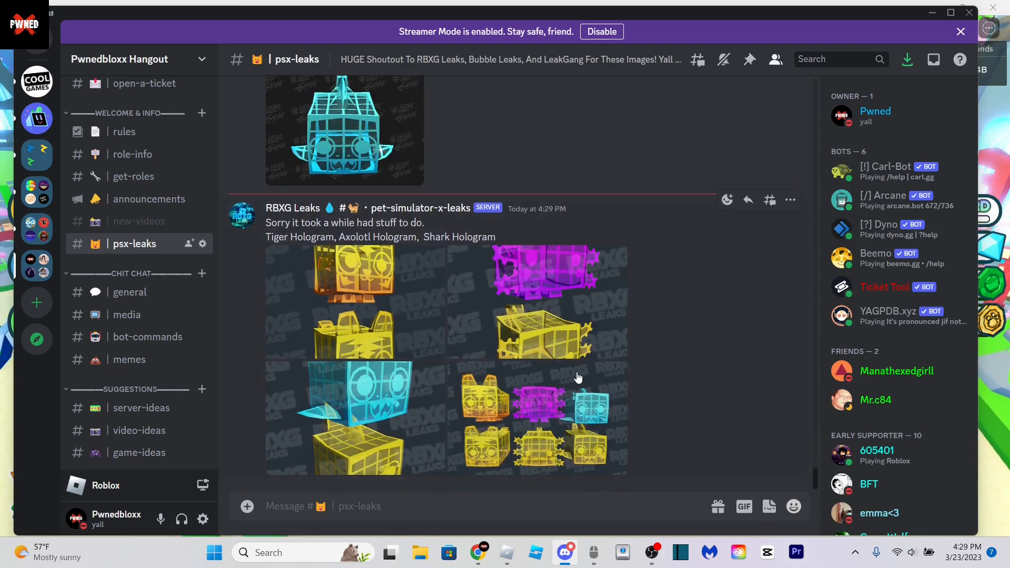
pyautogui.scroll(-3)
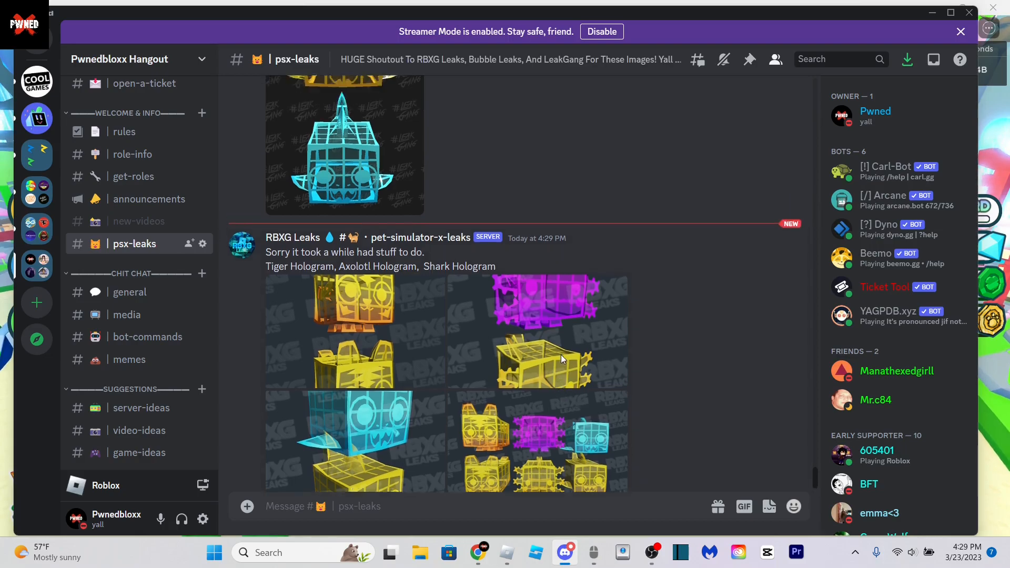
pyautogui.scroll(3)
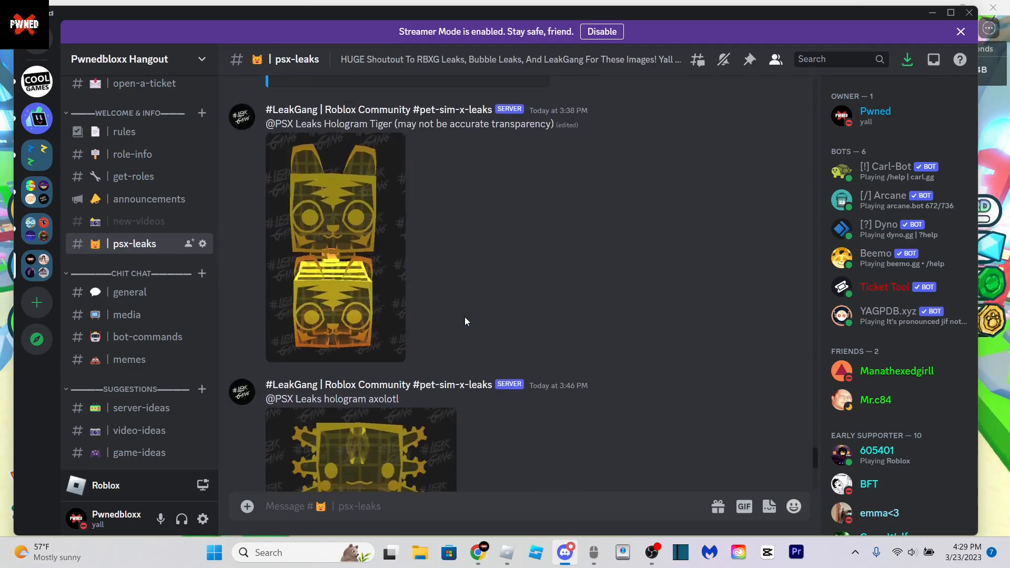
pyautogui.scroll(-3)
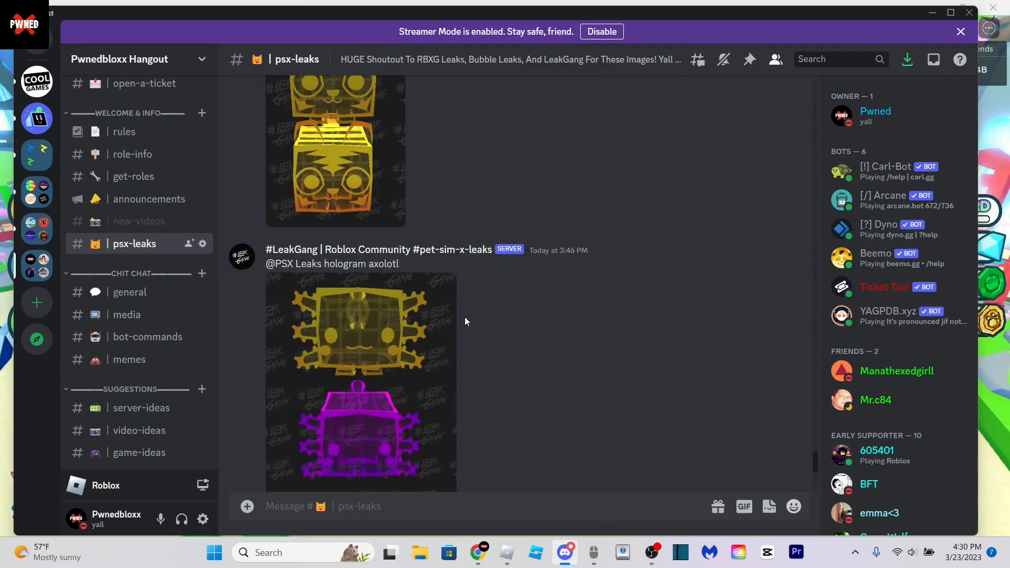